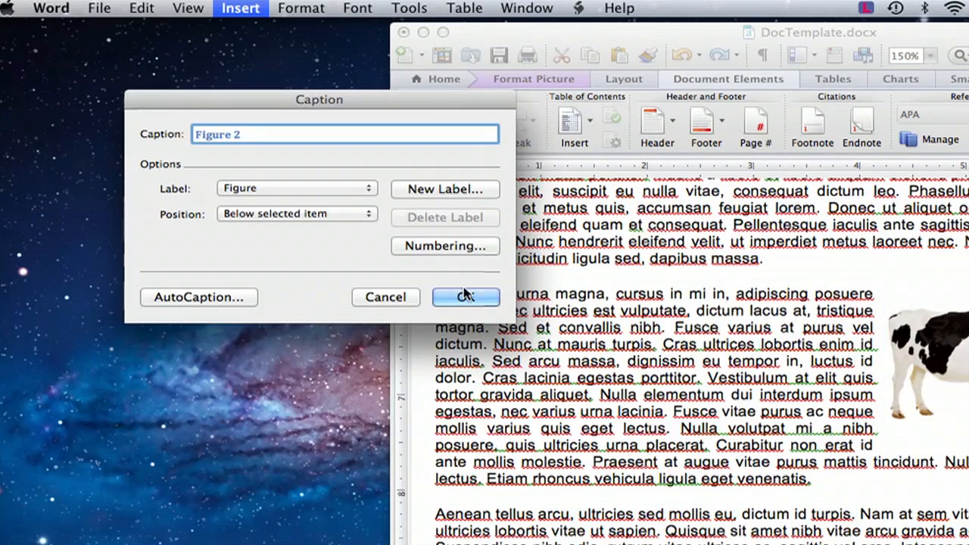
- Dismiss the Caption dialog and return to the page with the sheep picture
click(465, 295)
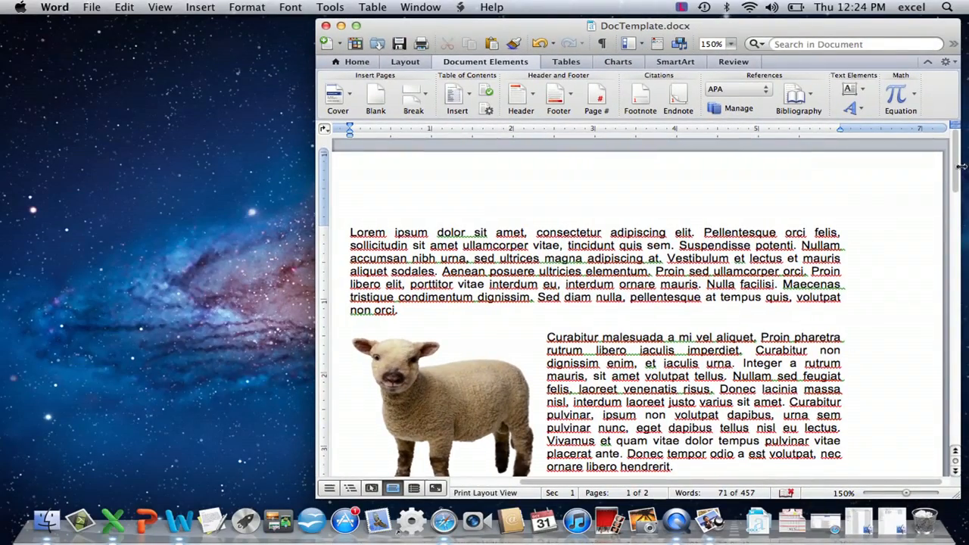
- Check the cow picture further down, then select the sheep picture for captioning
scroll(down, 3)
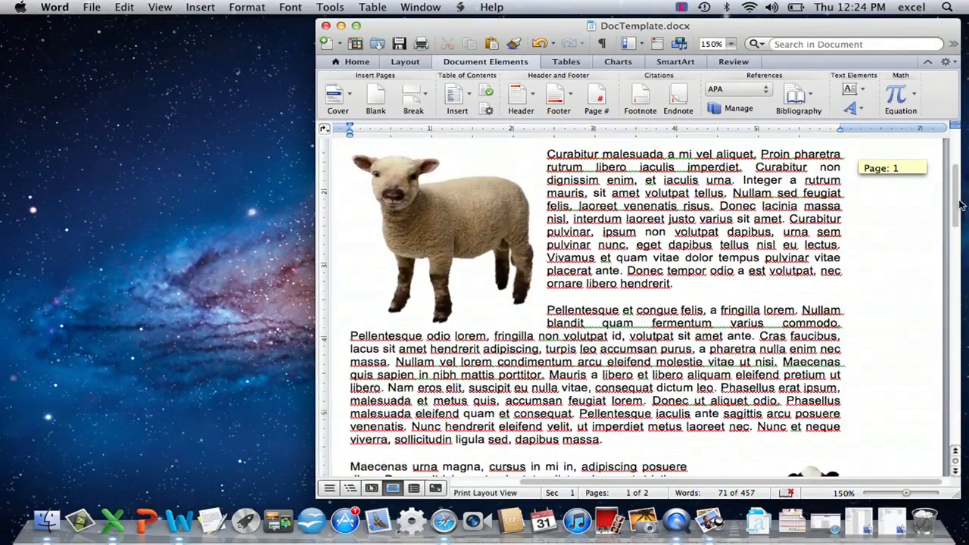
scroll(down, 3)
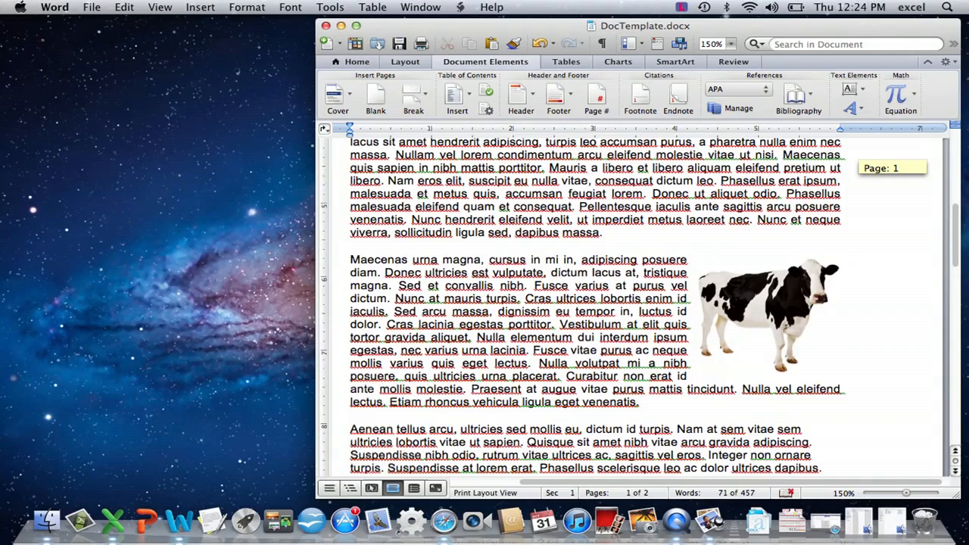
scroll(up, 3)
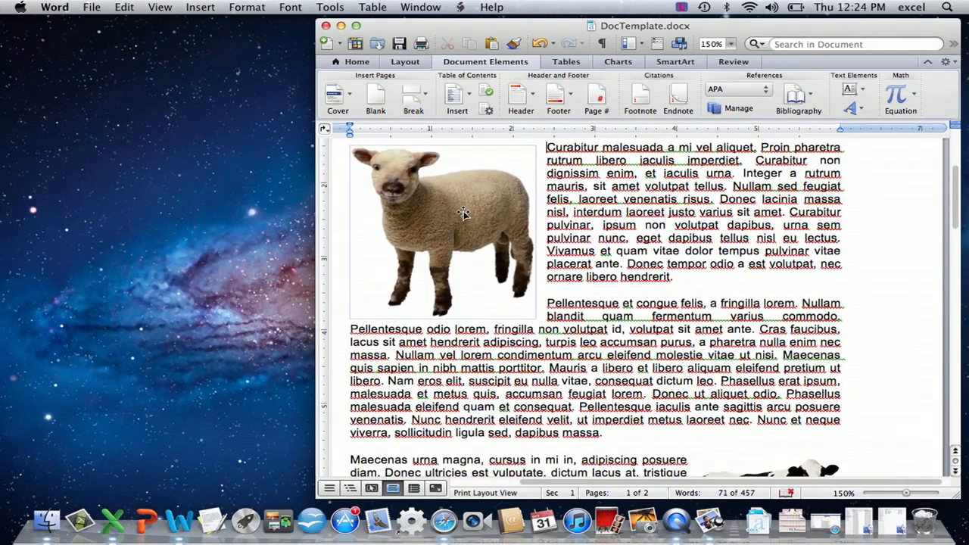
click(442, 230)
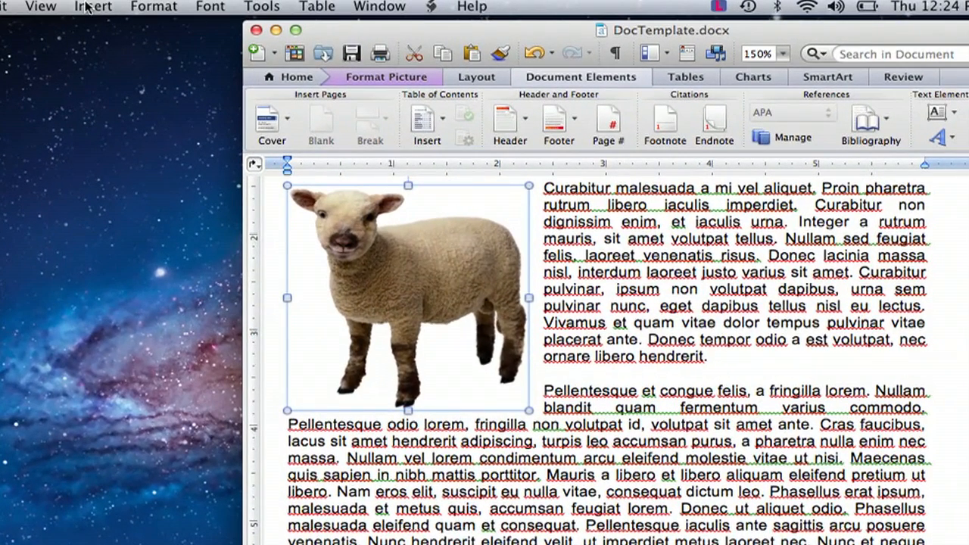
- Caption the sheep picture as Figure 1, positioned below the selected item
click(93, 6)
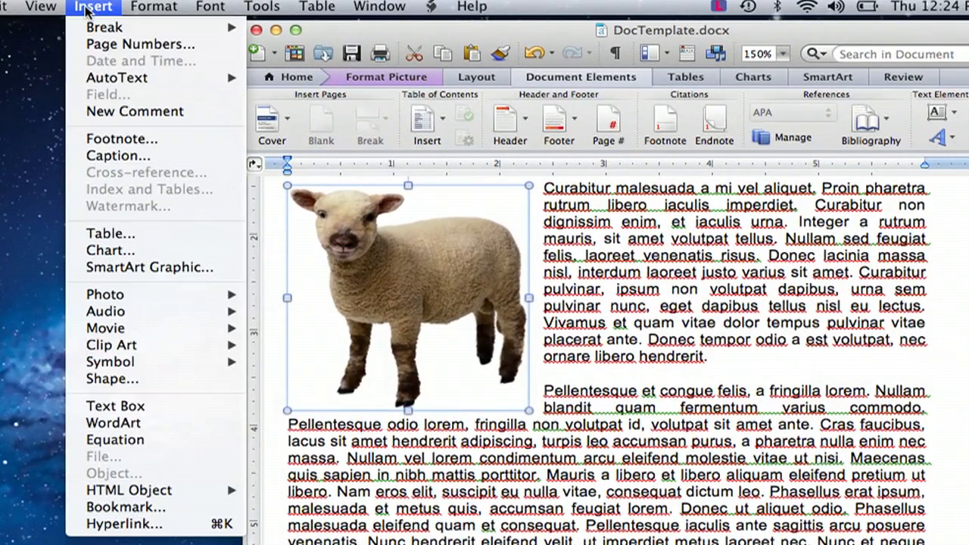
mouse_move(118, 154)
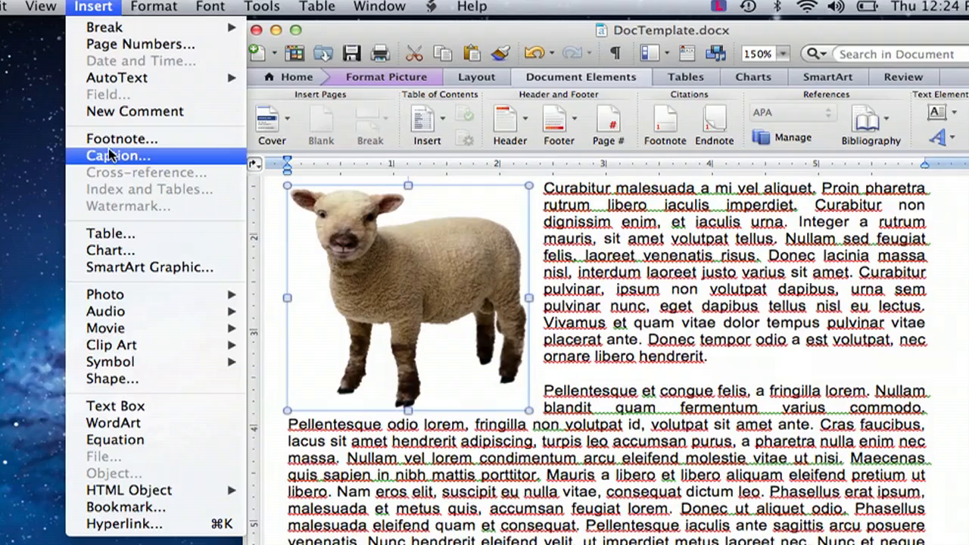
click(117, 154)
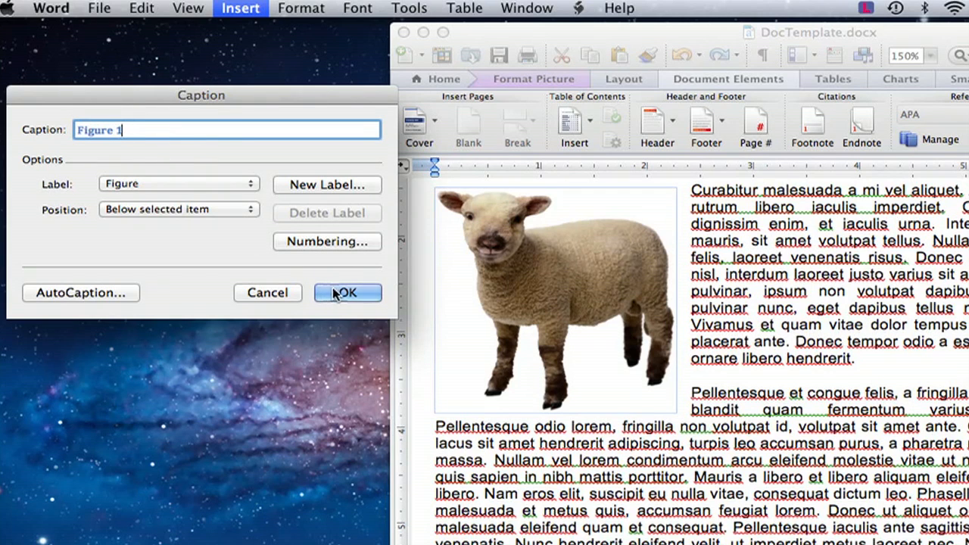
click(347, 294)
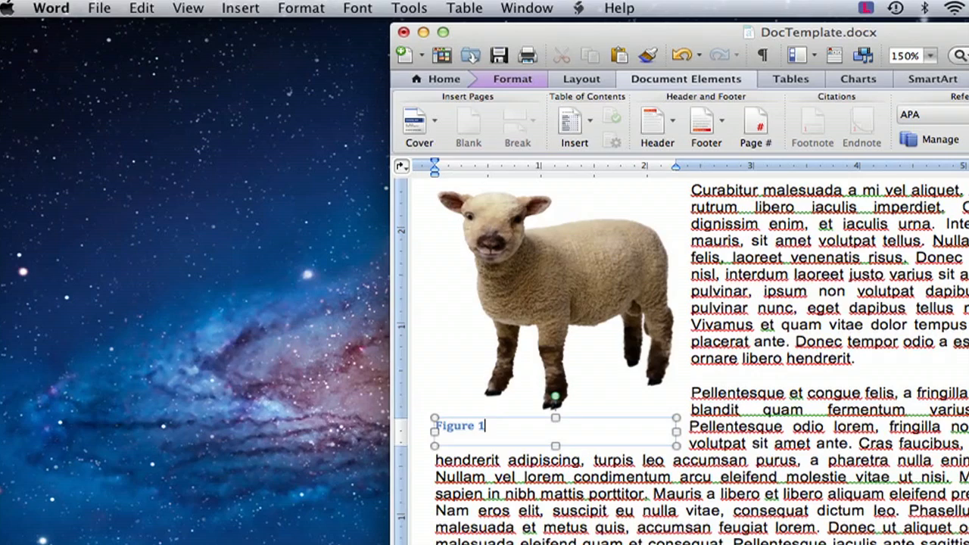
- Select the cow picture and prepare a Figure 2 caption kept below the selected item
scroll(down, 3)
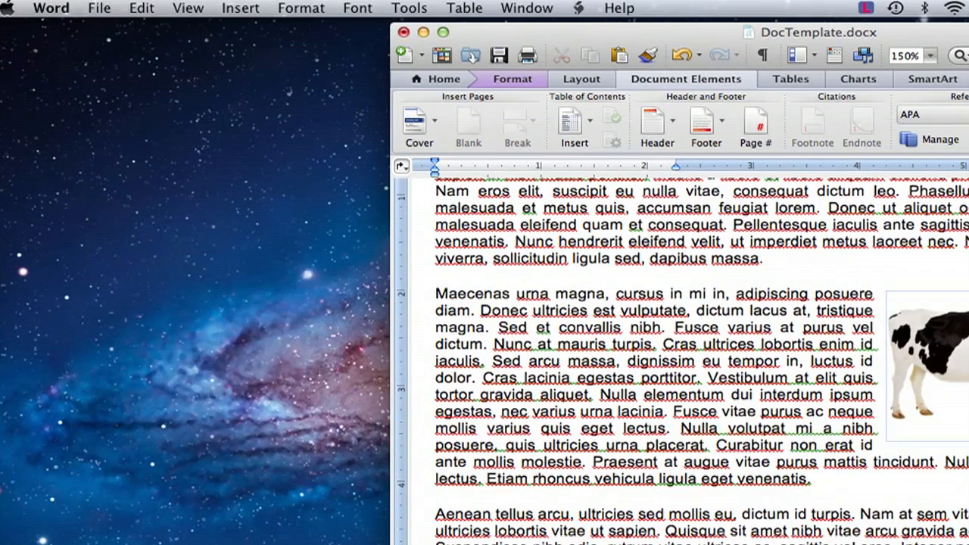
click(924, 364)
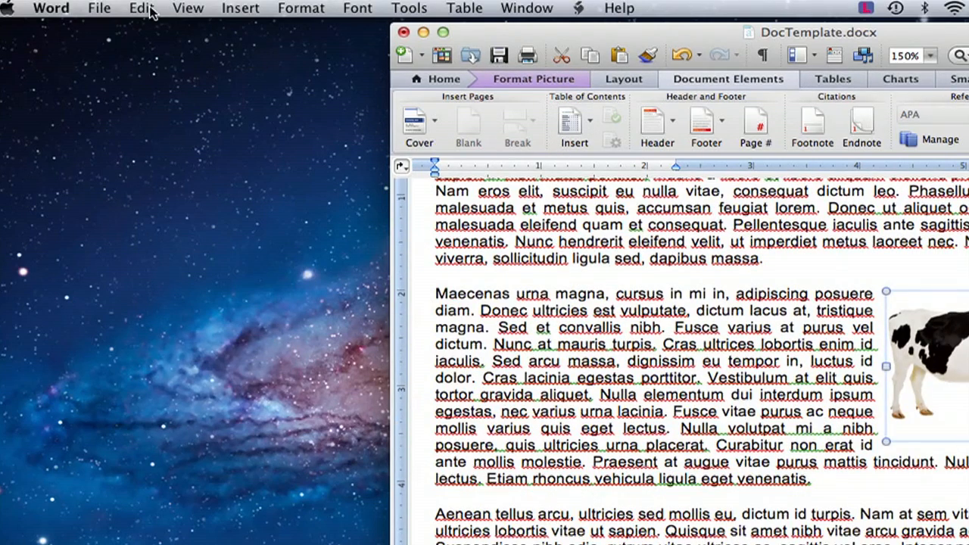
click(239, 8)
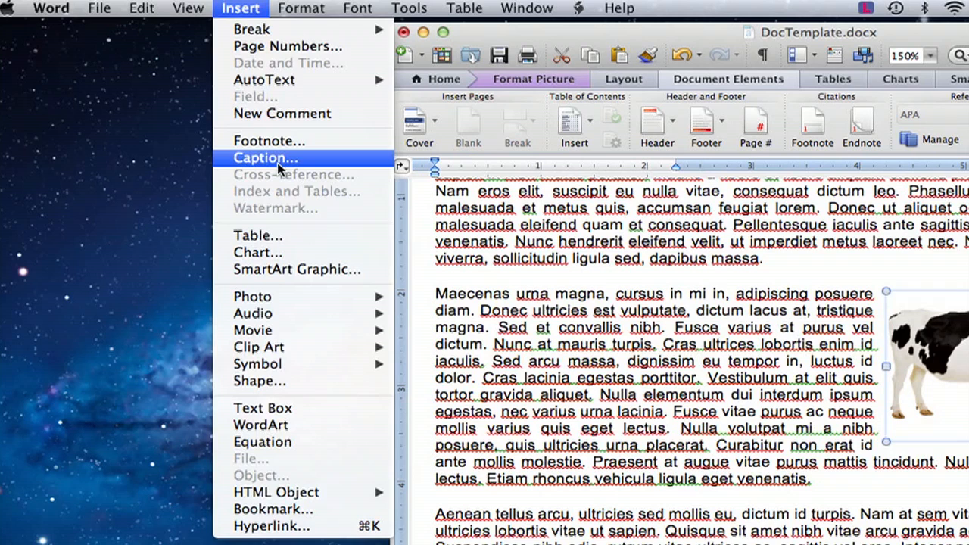
click(265, 158)
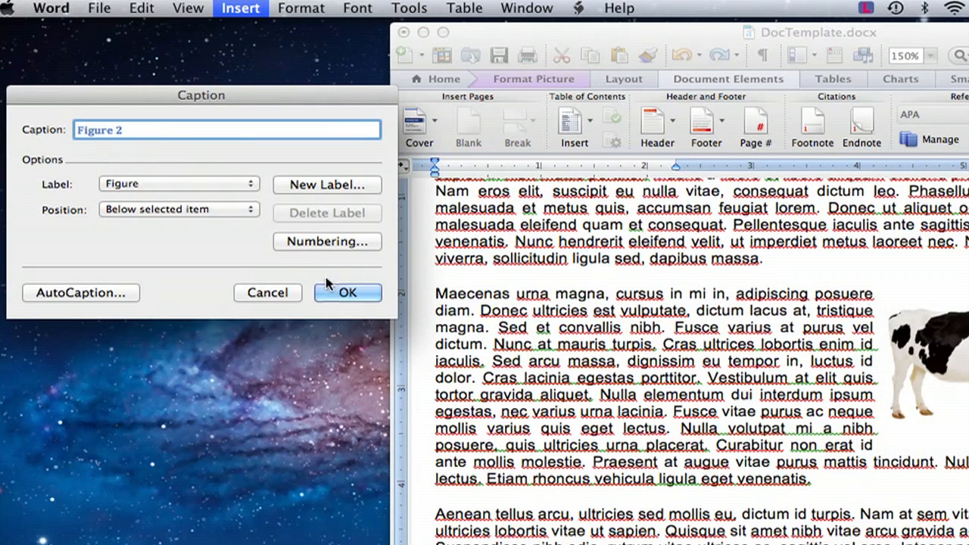
mouse_move(235, 103)
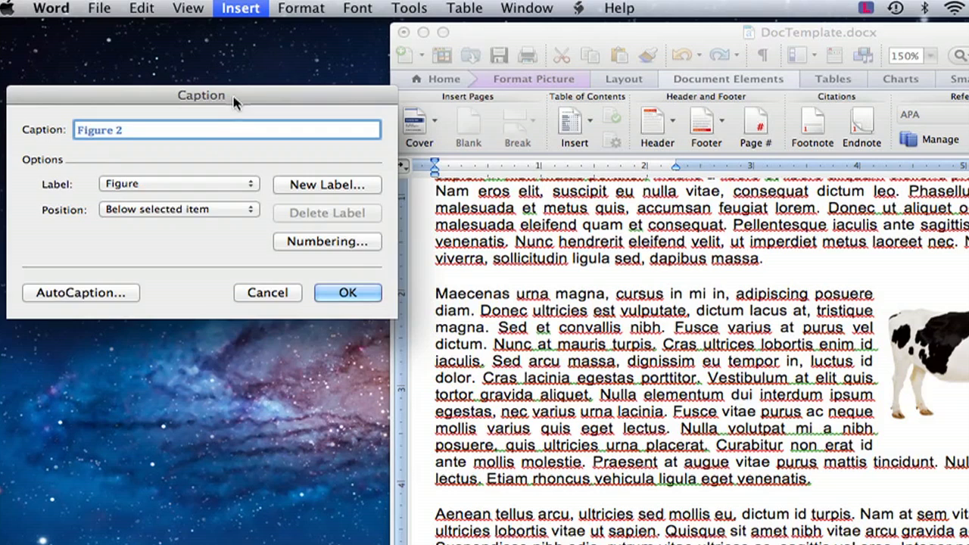
click(179, 209)
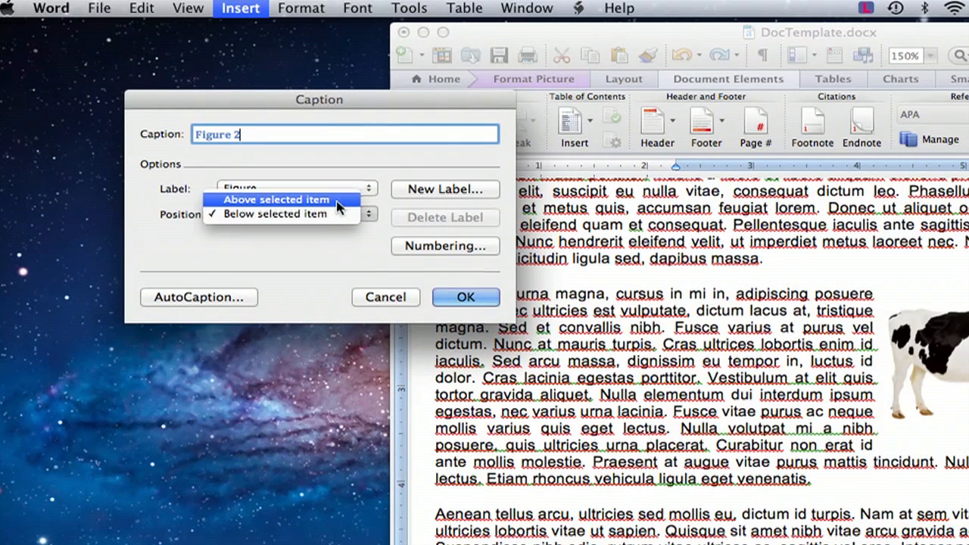
mouse_move(330, 257)
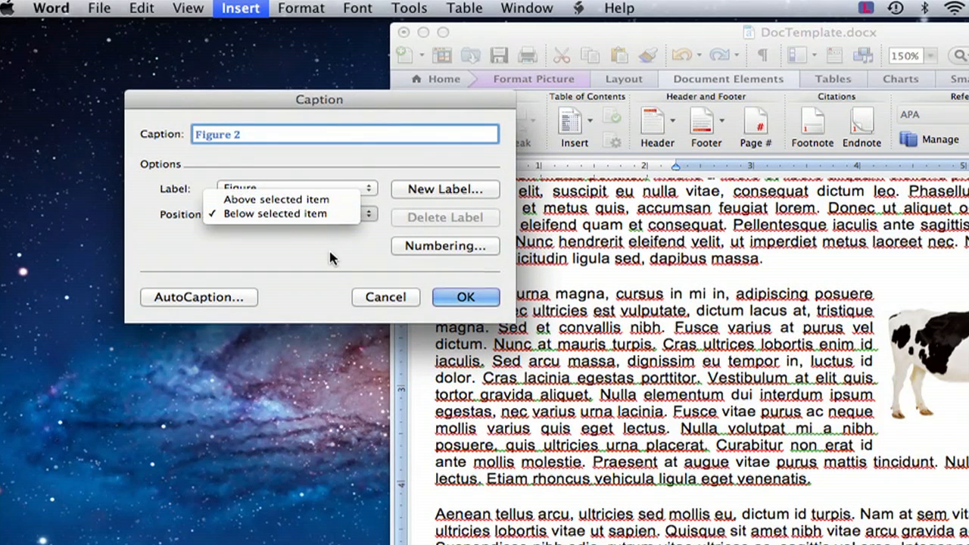
click(384, 297)
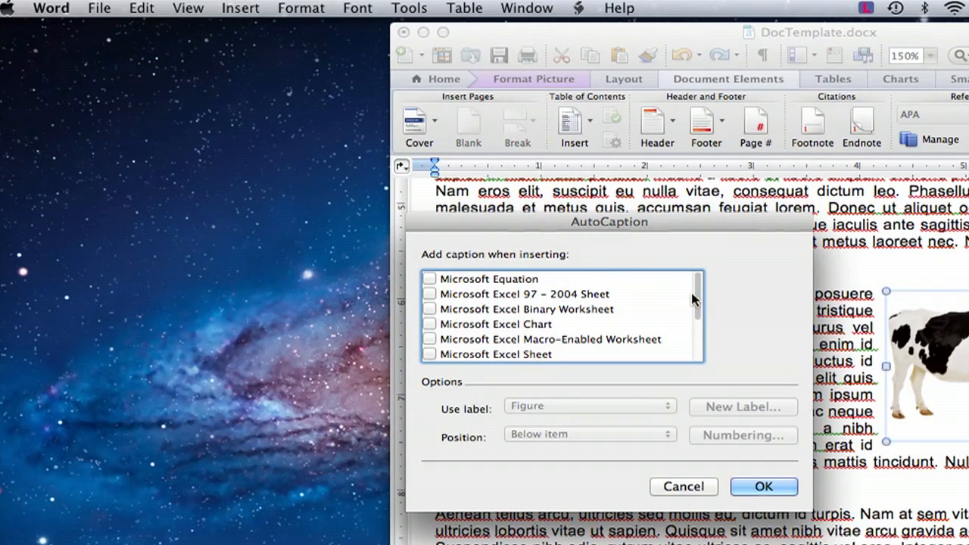
mouse_move(696, 310)
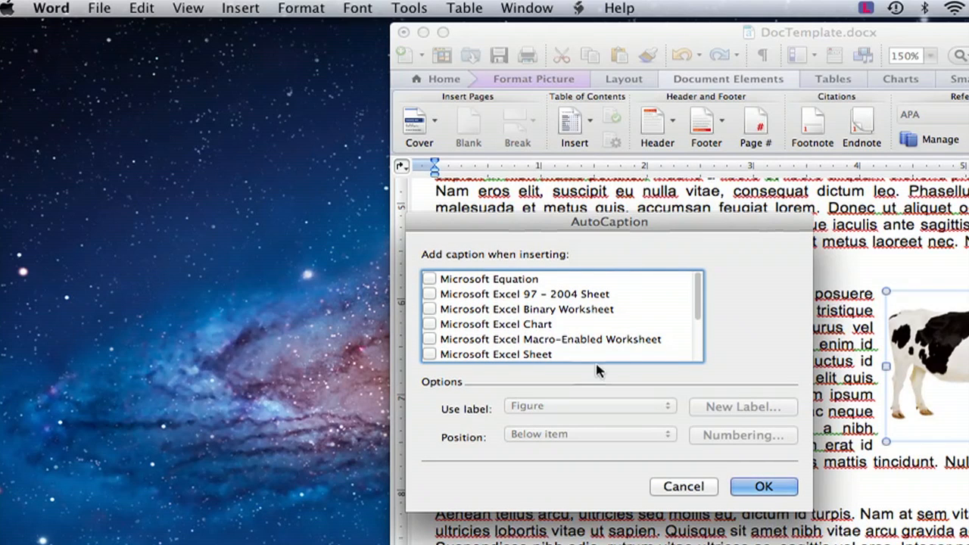
mouse_move(695, 380)
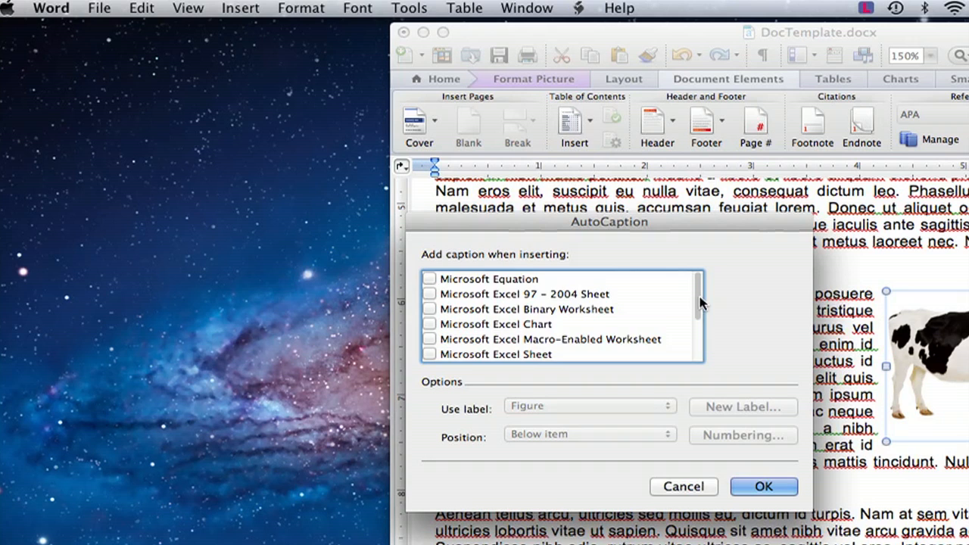
- Look through the AutoCaption item-type list without captioning the cow
scroll(down, 3)
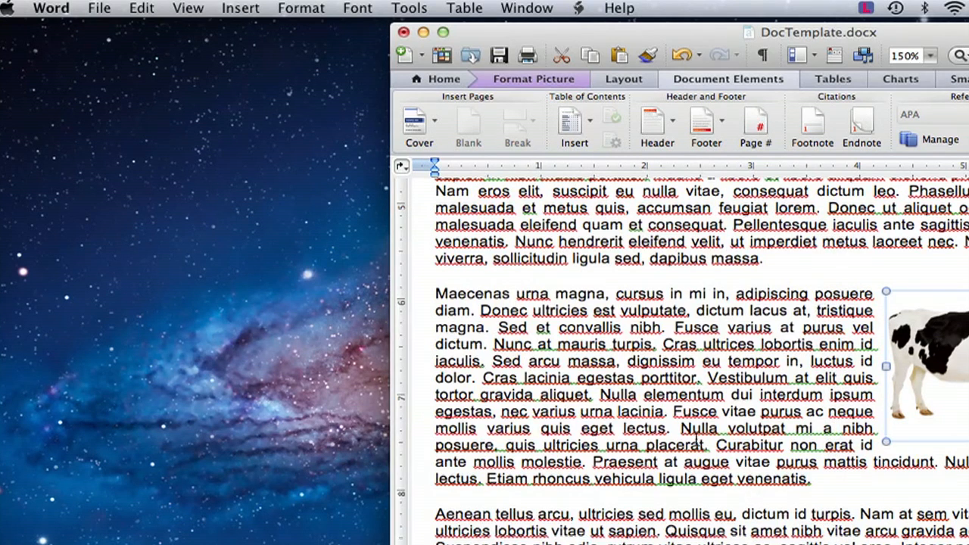
- Caption the cow picture as Figure 2 below it and check Figure 1 above
click(239, 9)
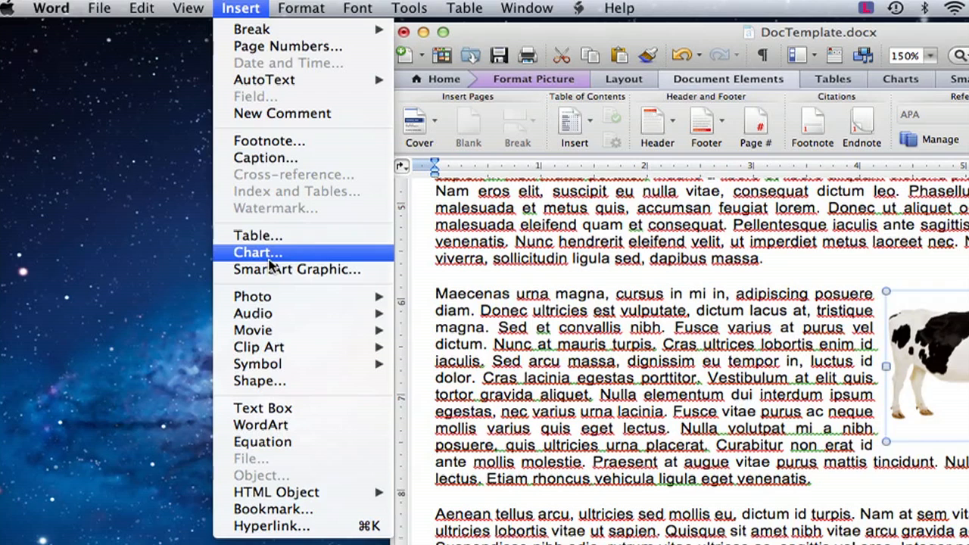
mouse_move(265, 157)
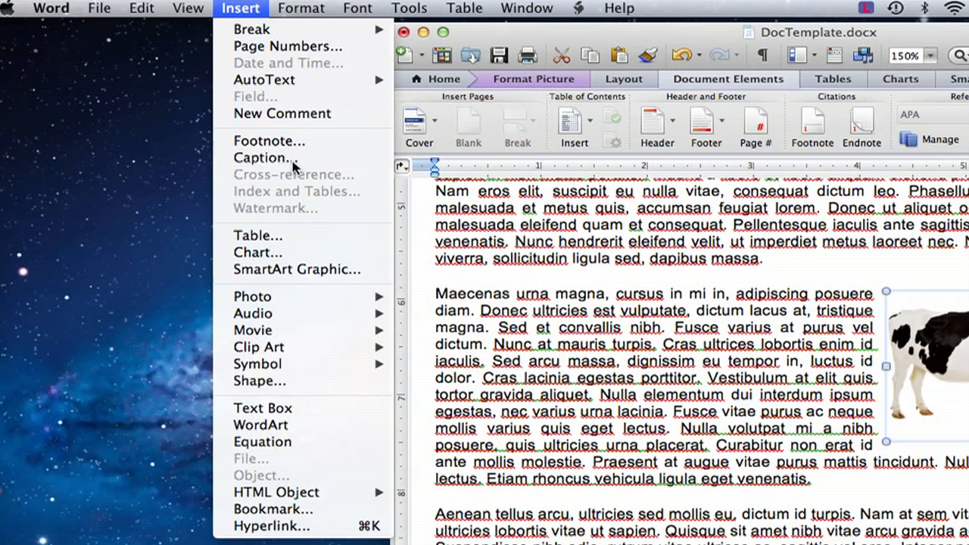
click(263, 157)
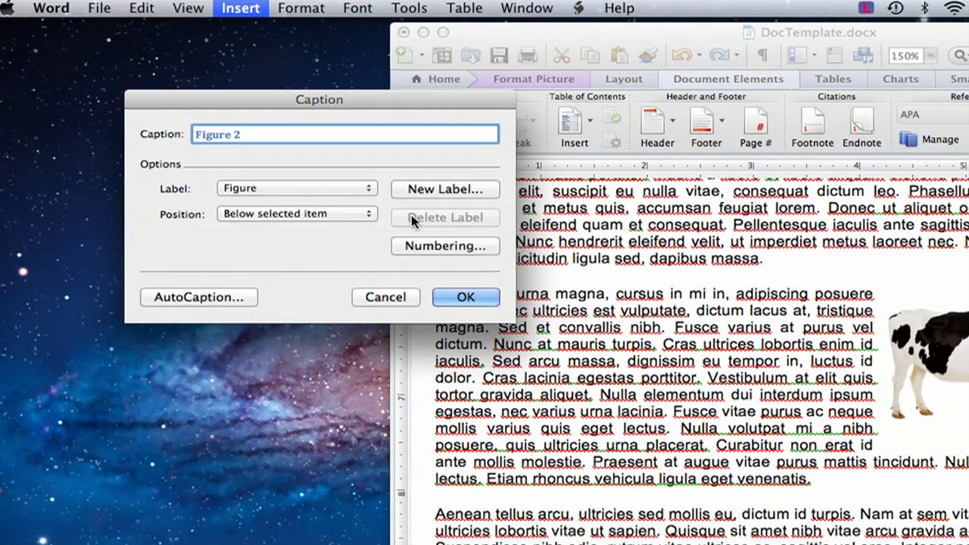
click(465, 296)
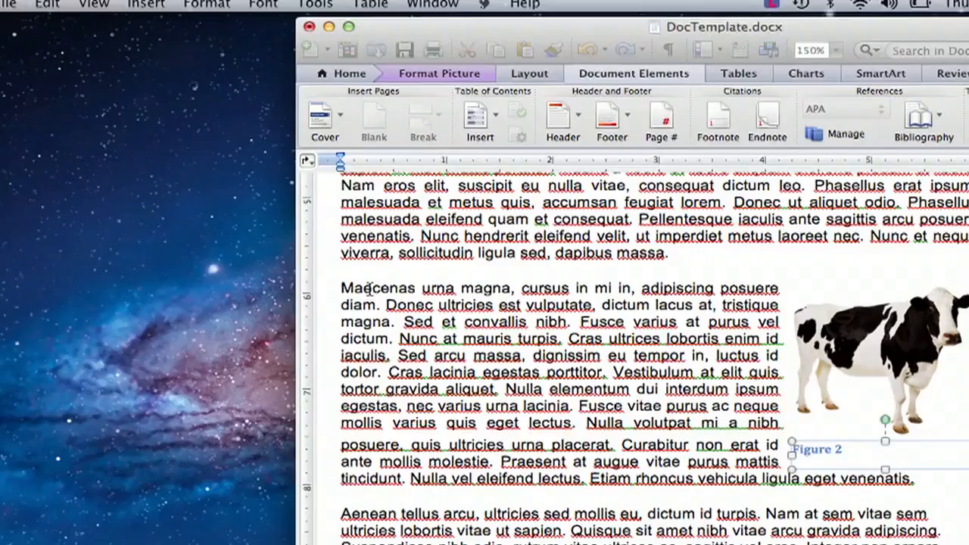
scroll(up, 3)
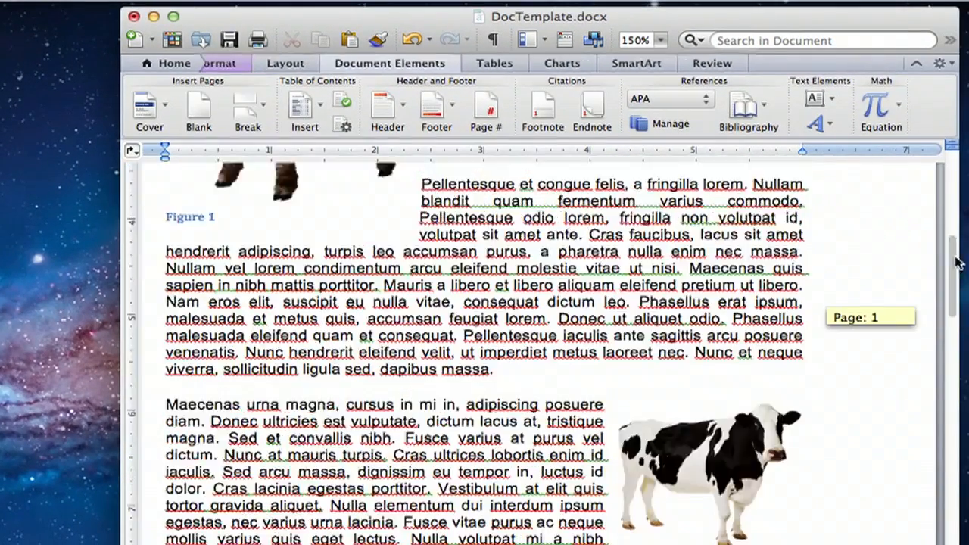